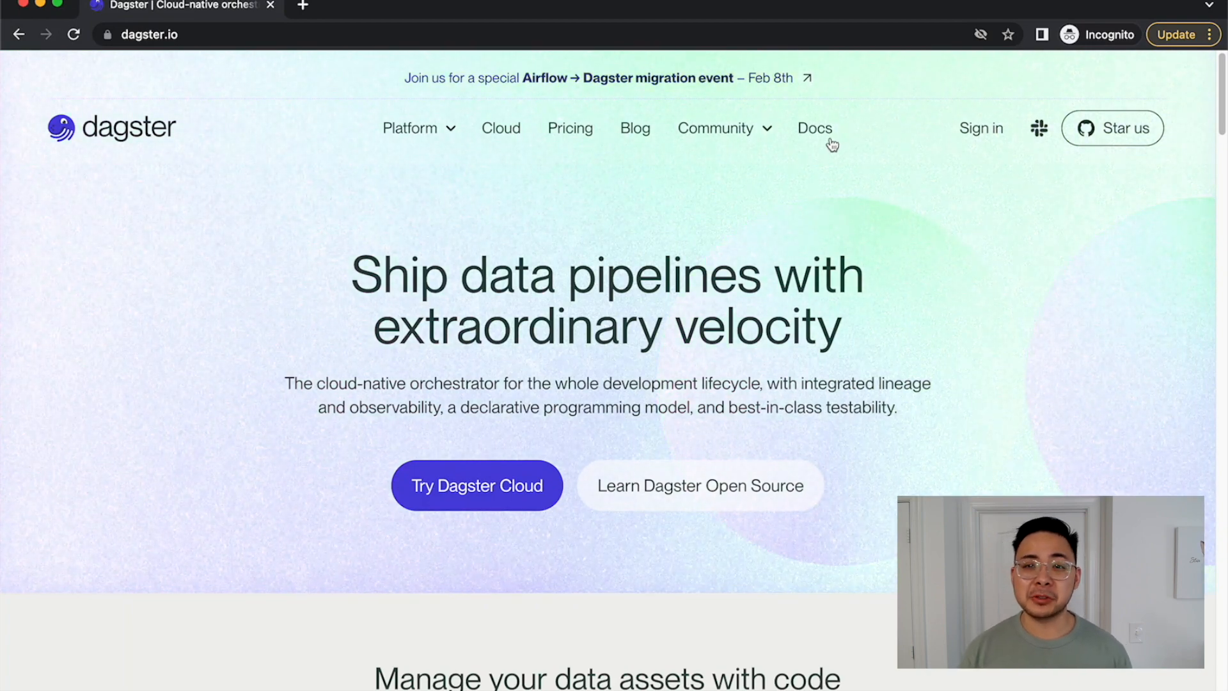
Step: Go from Docs through Integrations to the Airflow guide and scroll to the concept map table
left_click(814, 128)
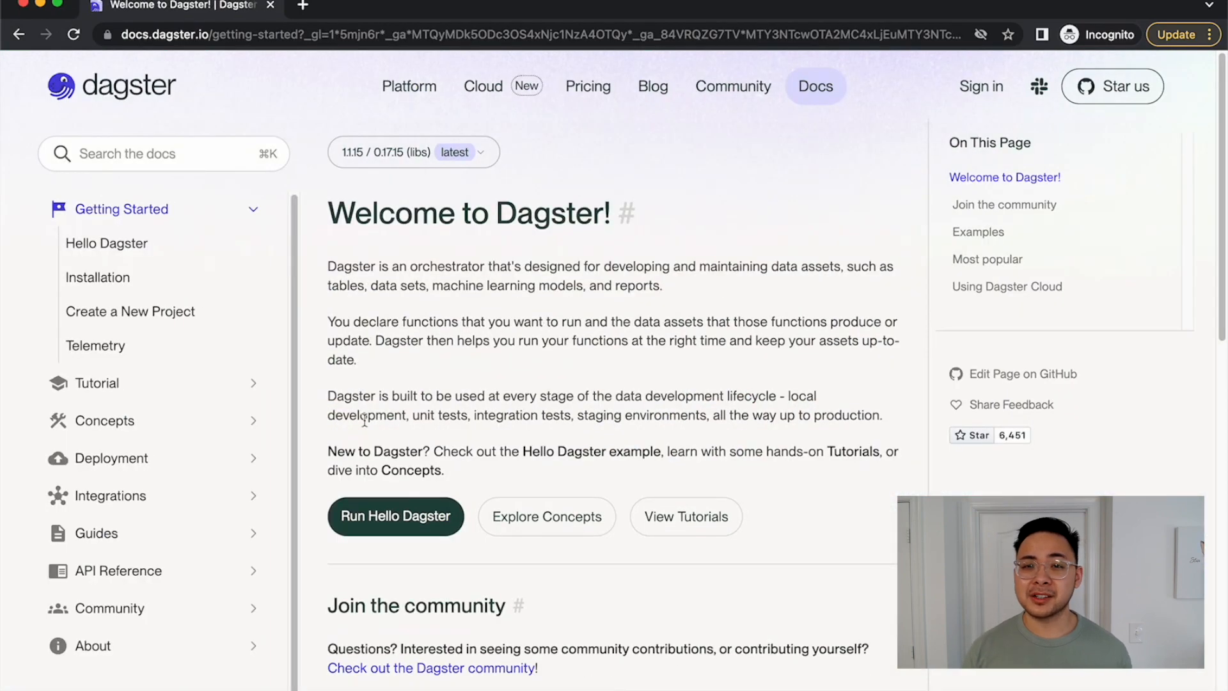
left_click(110, 495)
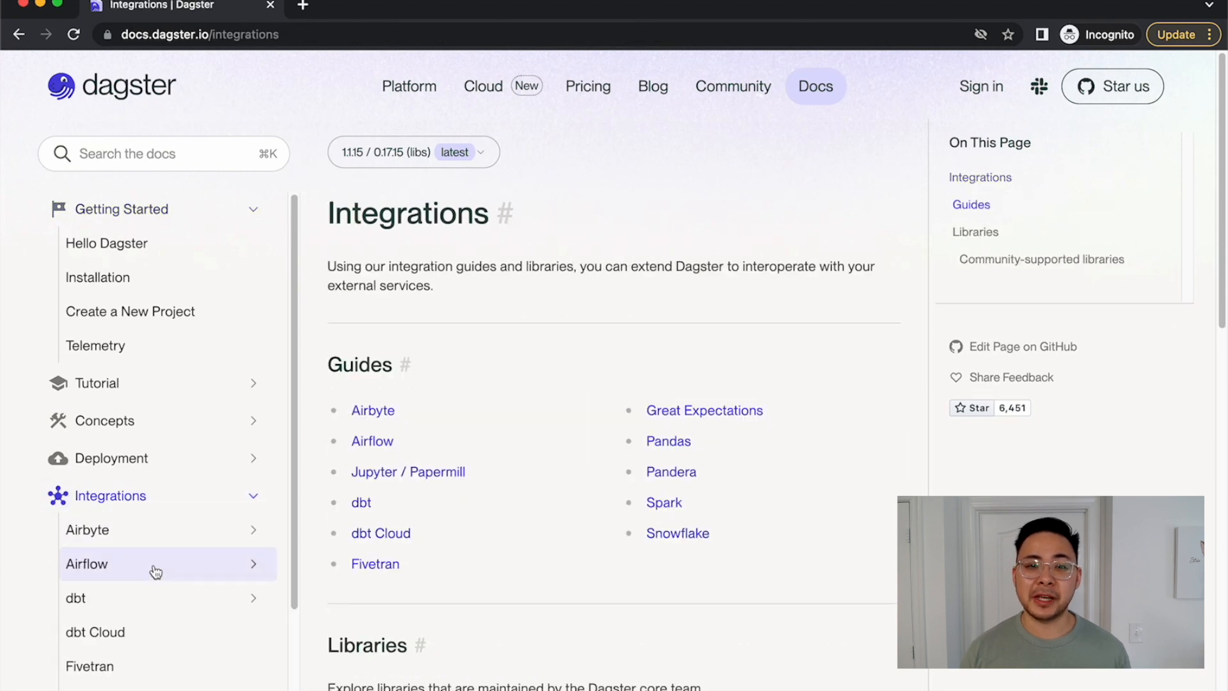
left_click(86, 563)
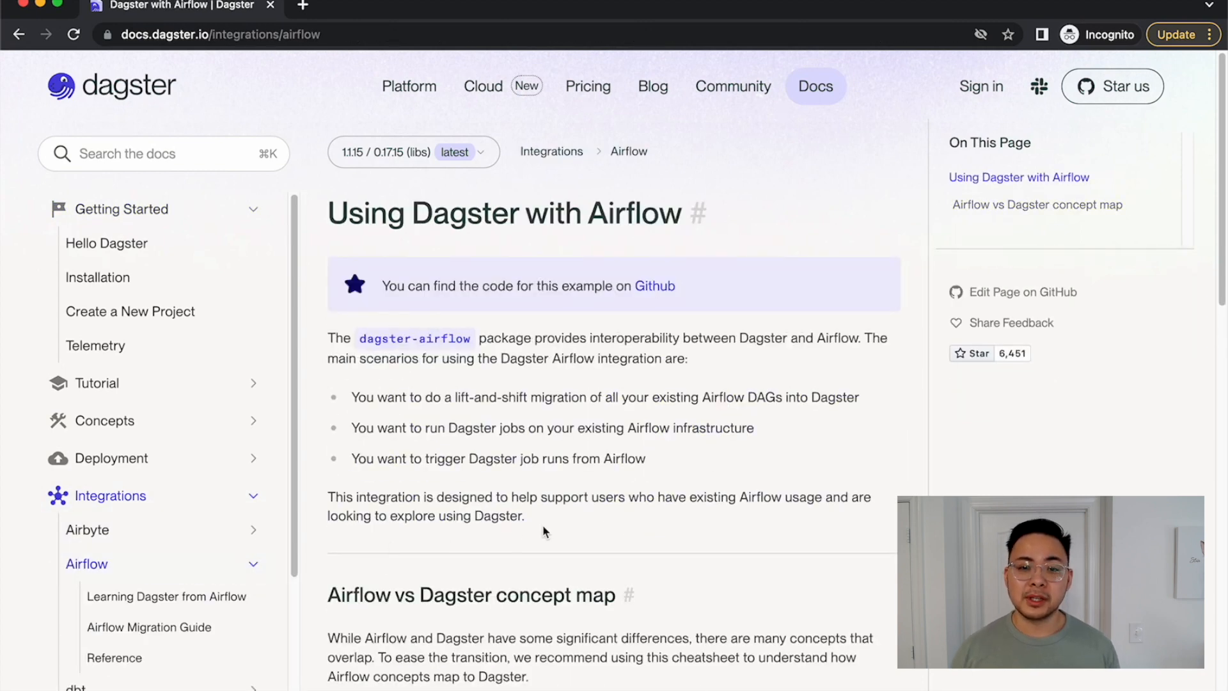
scroll("down", 3)
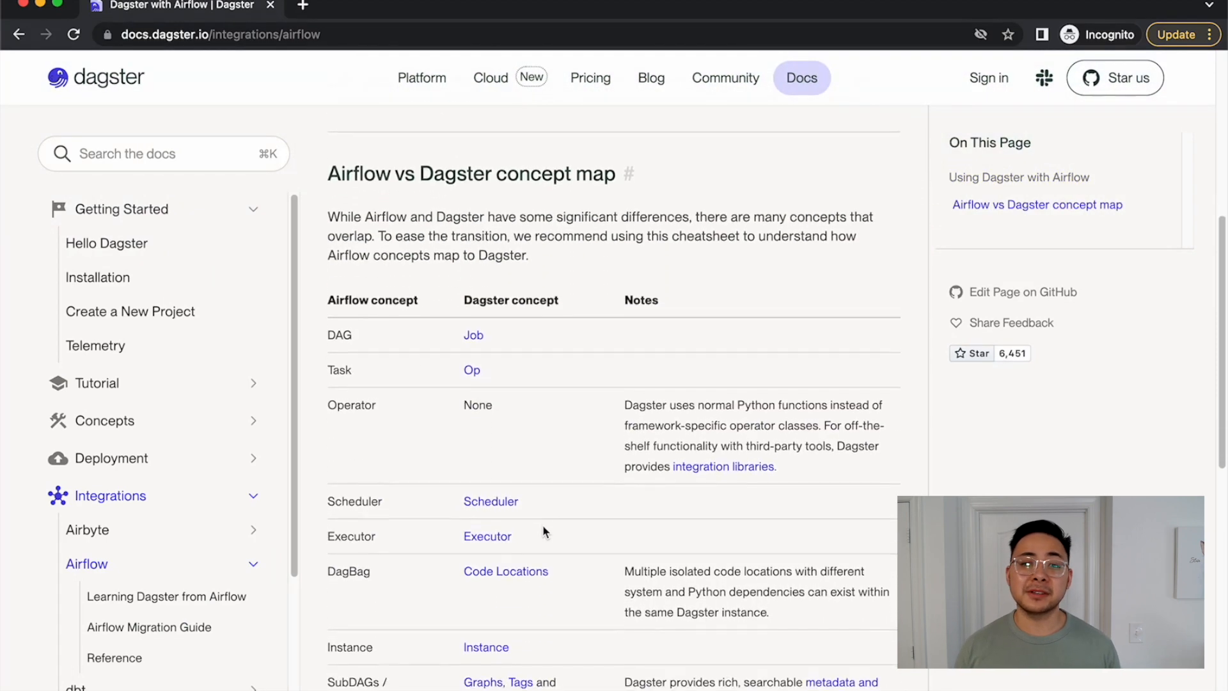
scroll("down", 3)
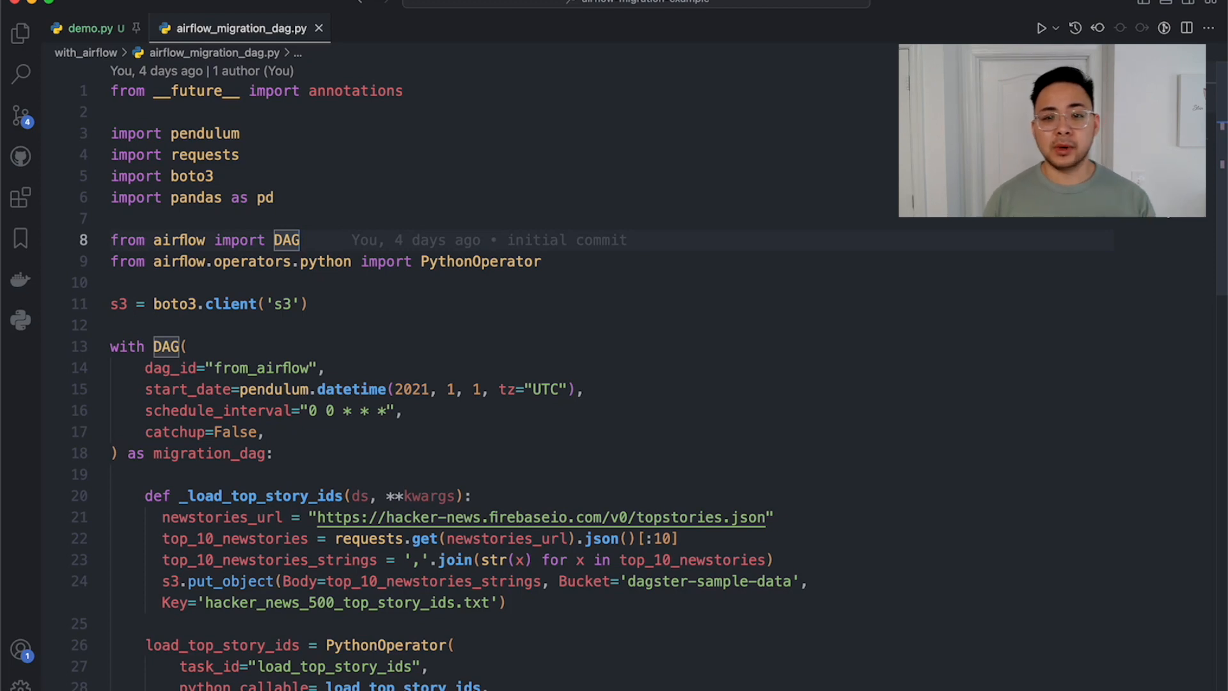
scroll("down", 3)
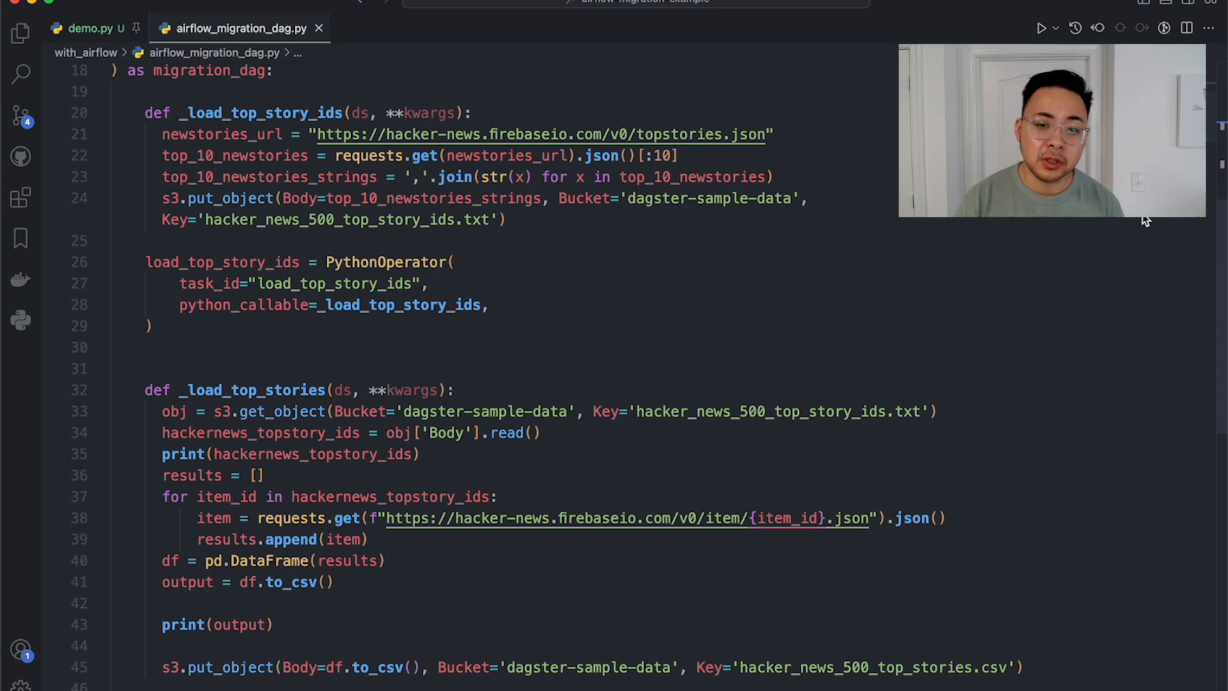
scroll("down", 3)
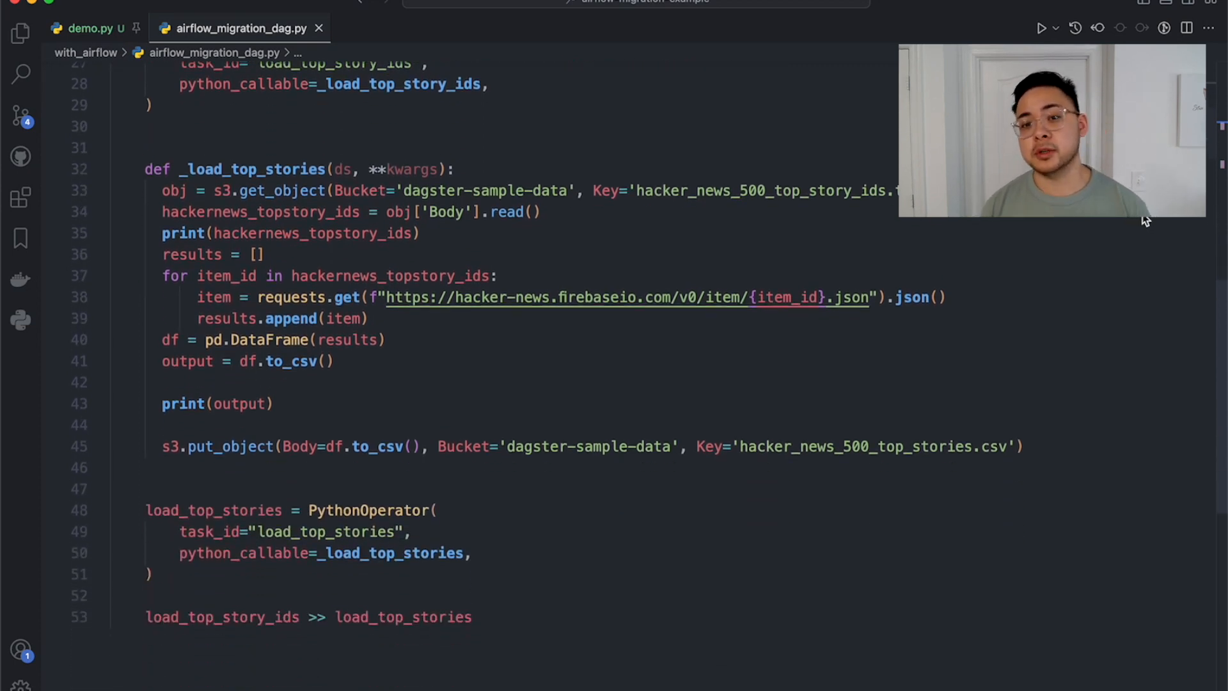
left_click(88, 28)
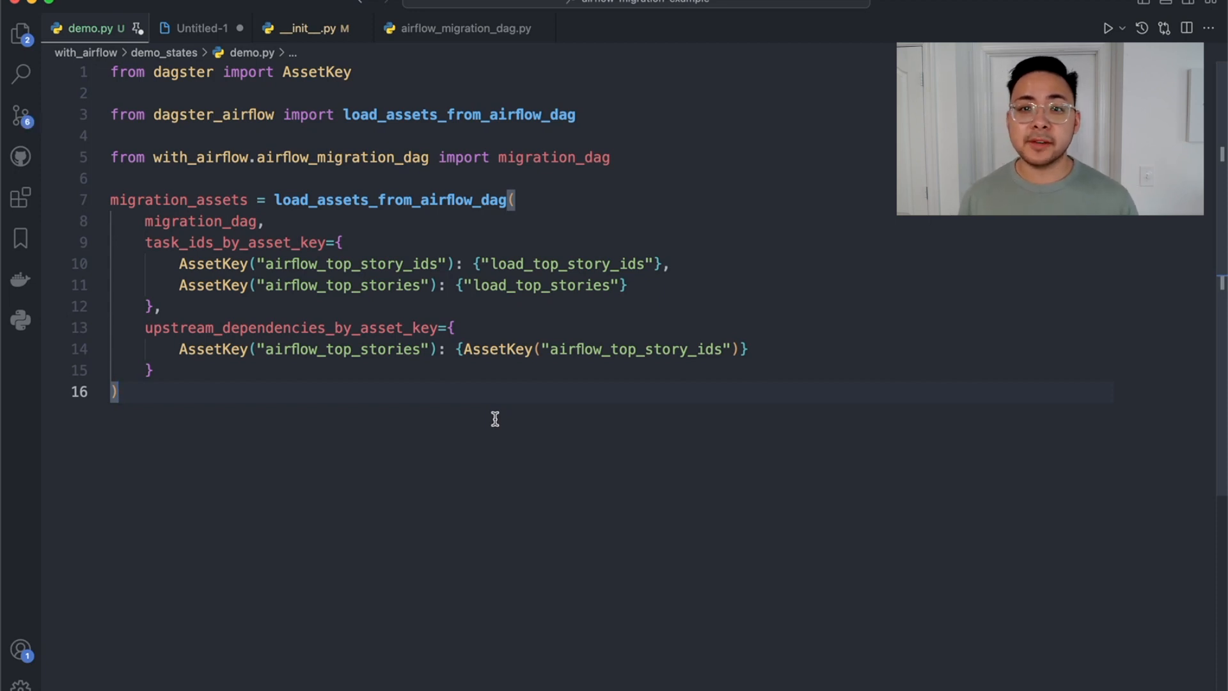
mouse_move(482, 199)
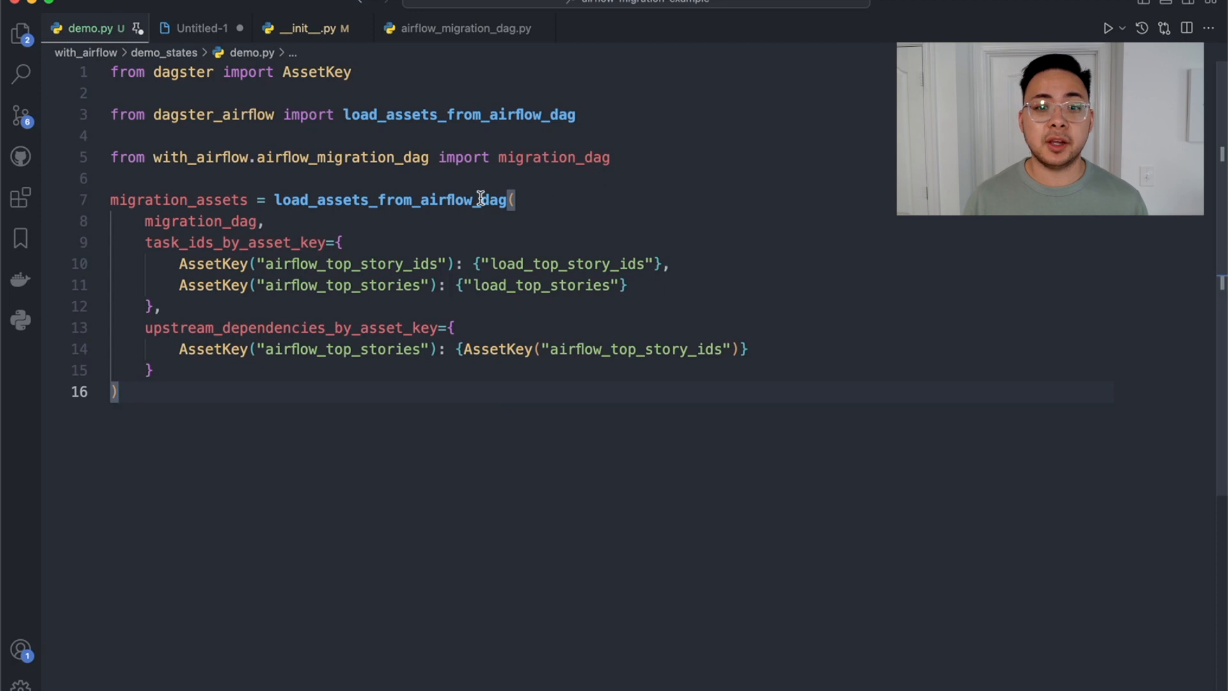
Step: Show demo.py with the load_assets_from_airflow_dag call and its task_ids_by_asset_key mapping
double_click(390, 199)
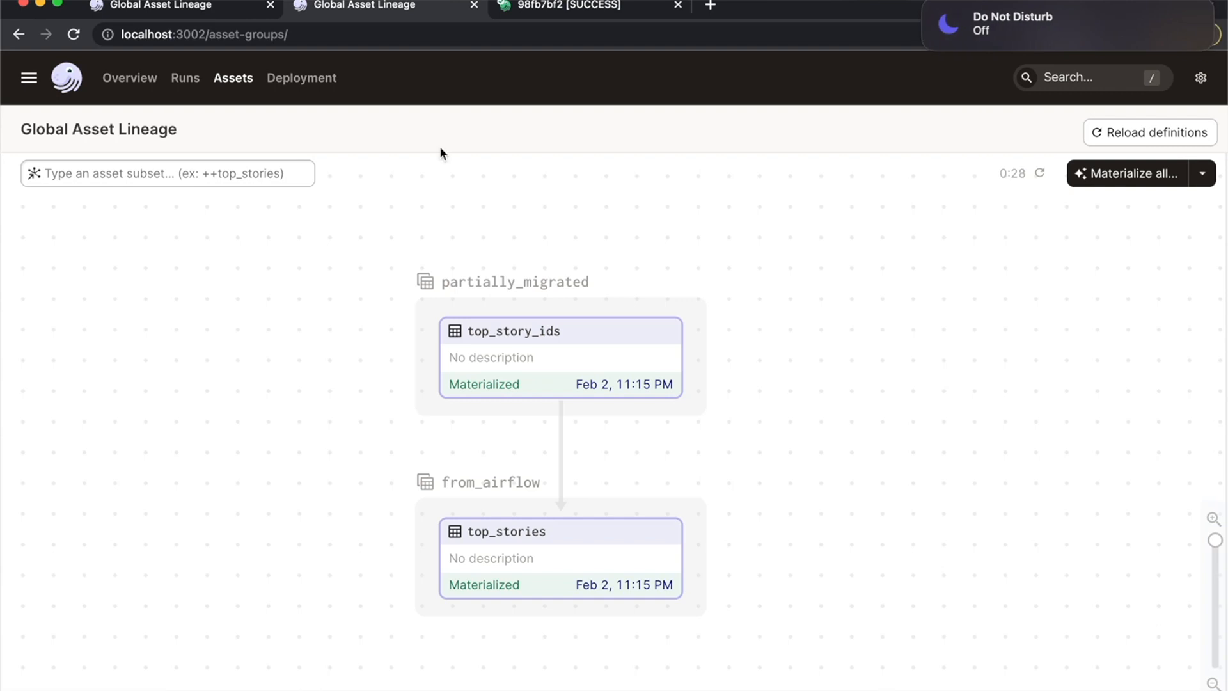
Step: Open the 98fb7bf2 [SUCCESS] run tab from the Global Asset Lineage view
left_click(576, 6)
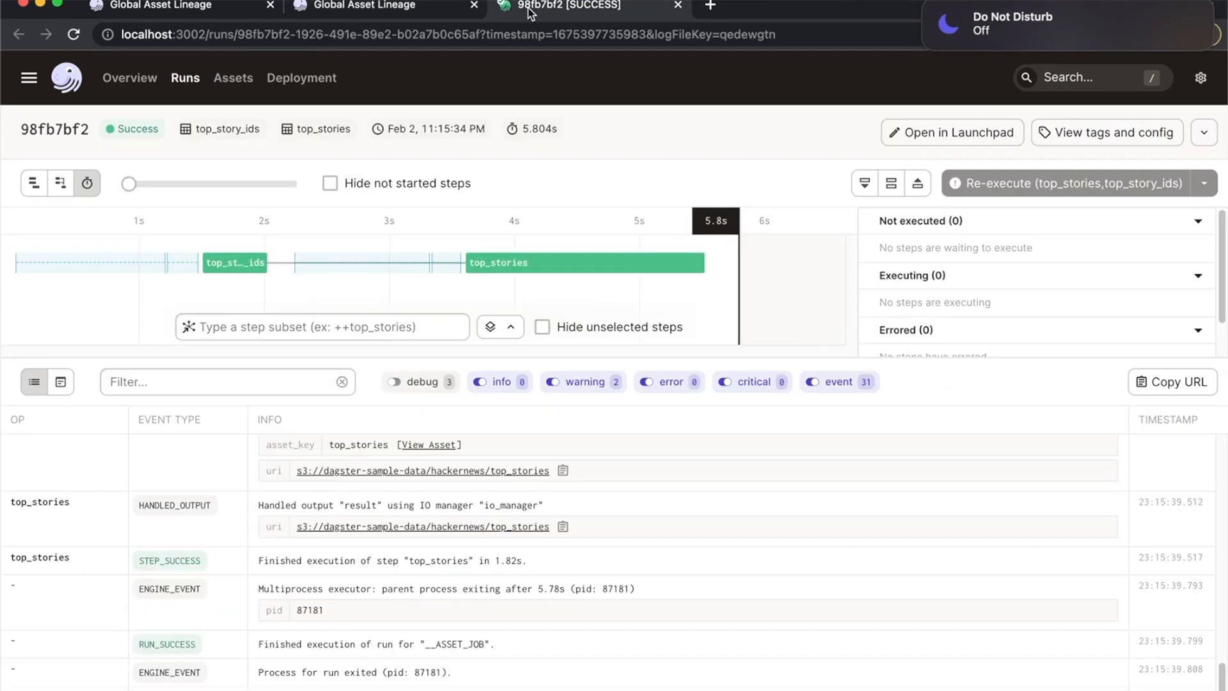